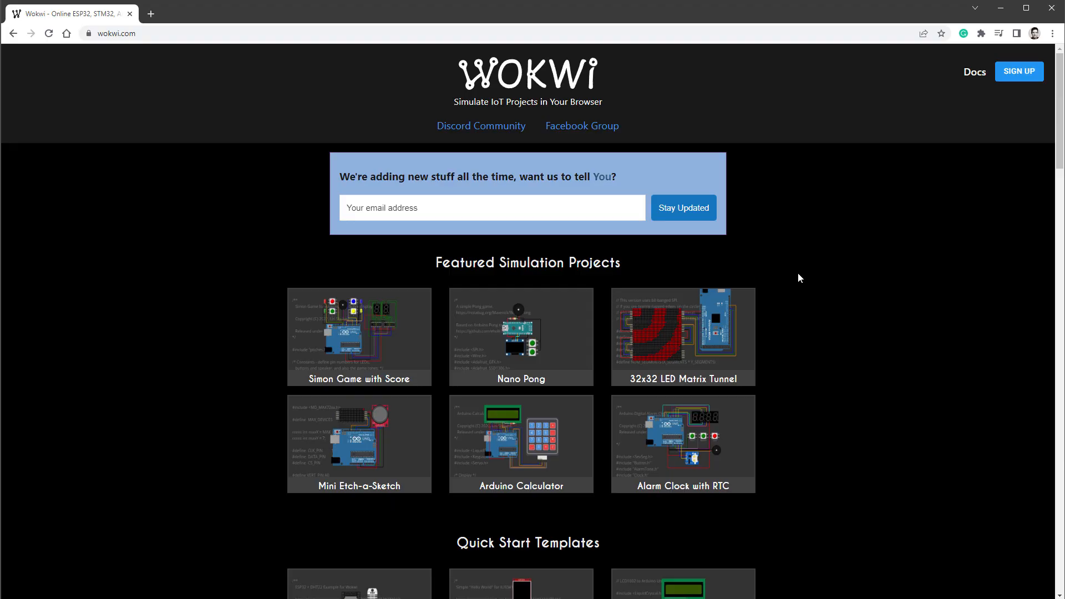
{"action": "mouse_move", "coordinate": [808, 247]}
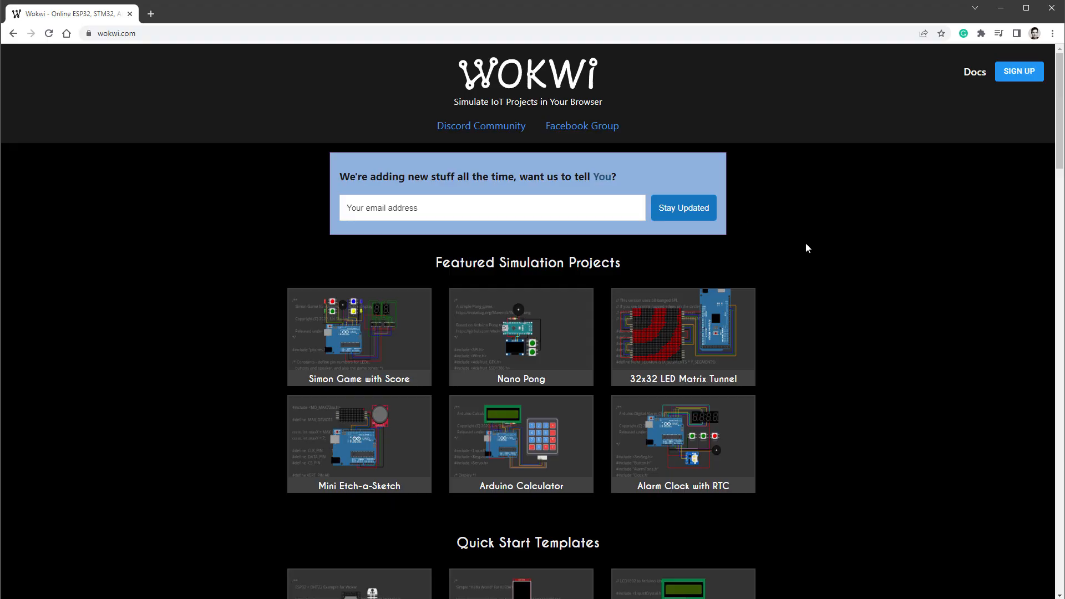
{"action": "mouse_move", "coordinate": [827, 297]}
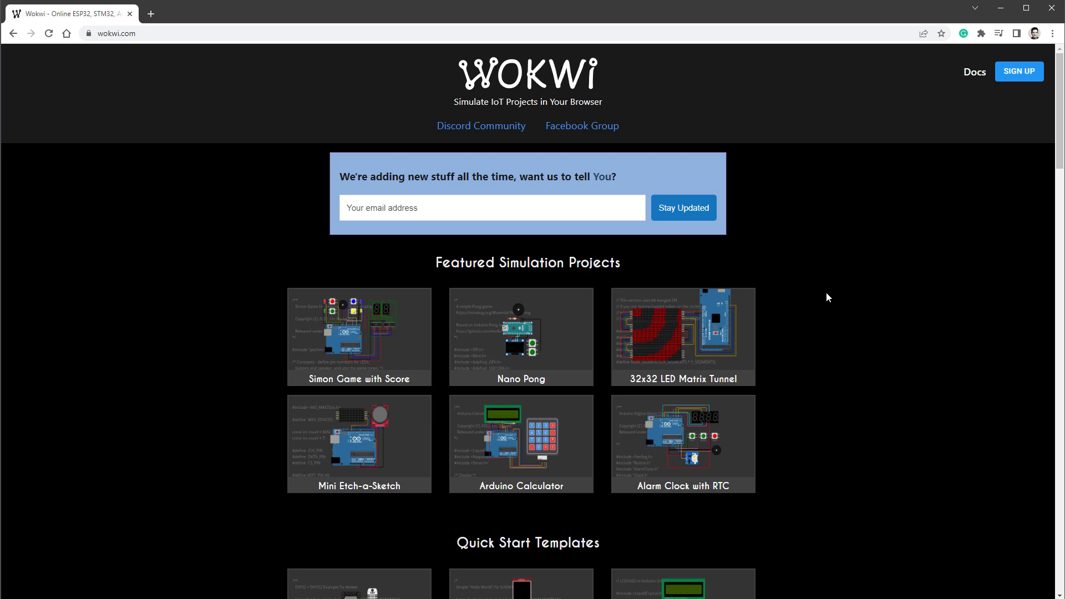
- Scroll the Wokwi home page down to the Start from Scratch board cards
{"action": "scroll", "scroll_direction": "down", "scroll_amount": 3}
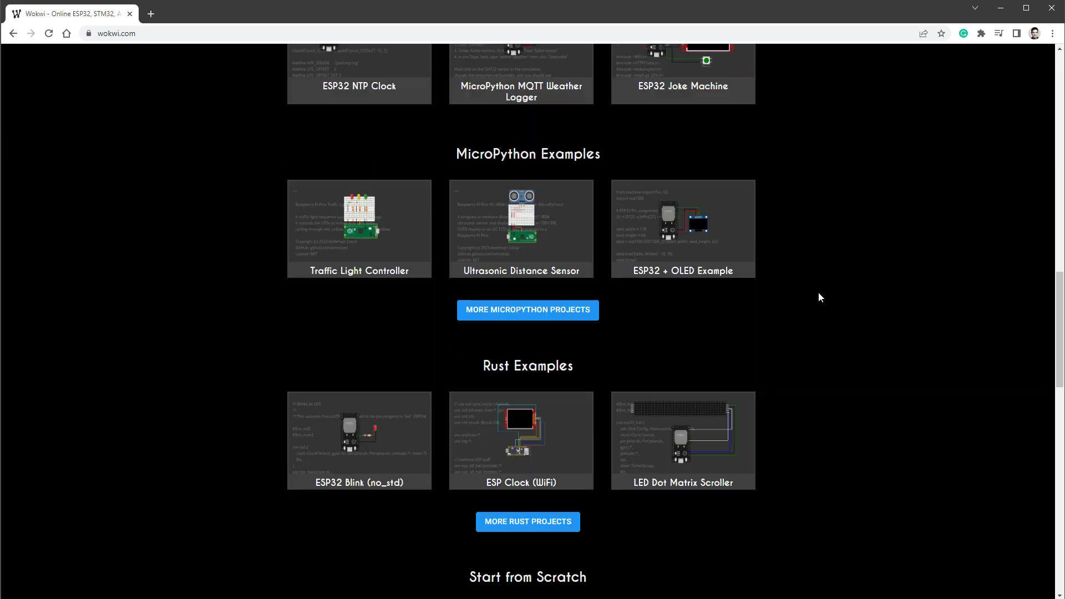
{"action": "scroll", "scroll_direction": "down", "scroll_amount": 3}
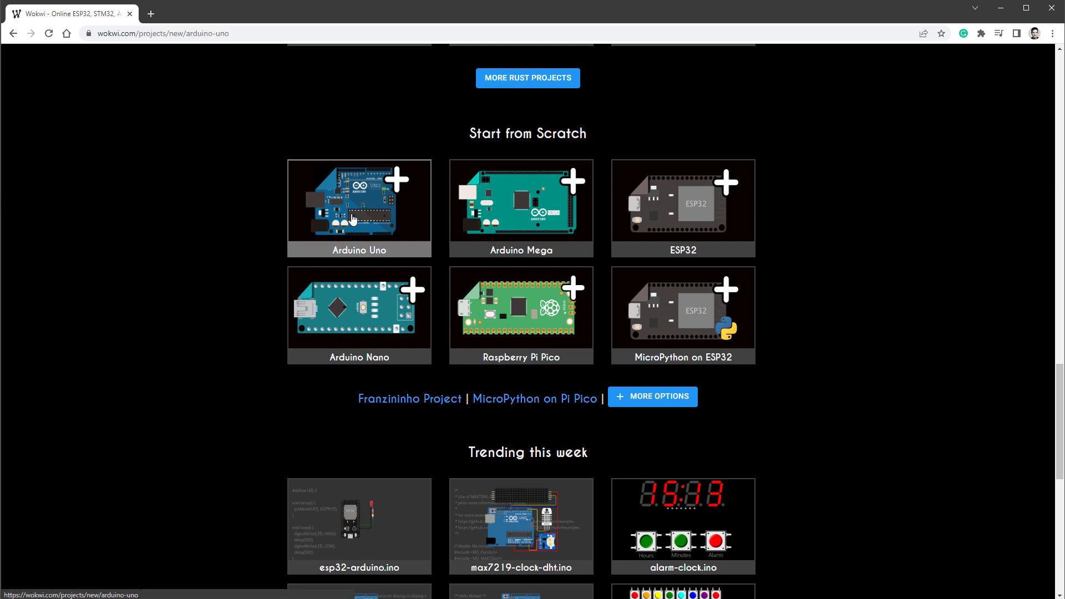
- Begin a new Arduino Uno project and add an SSD1306 OLED display via the 'oled' part search
{"action": "left_click", "coordinate": [359, 208]}
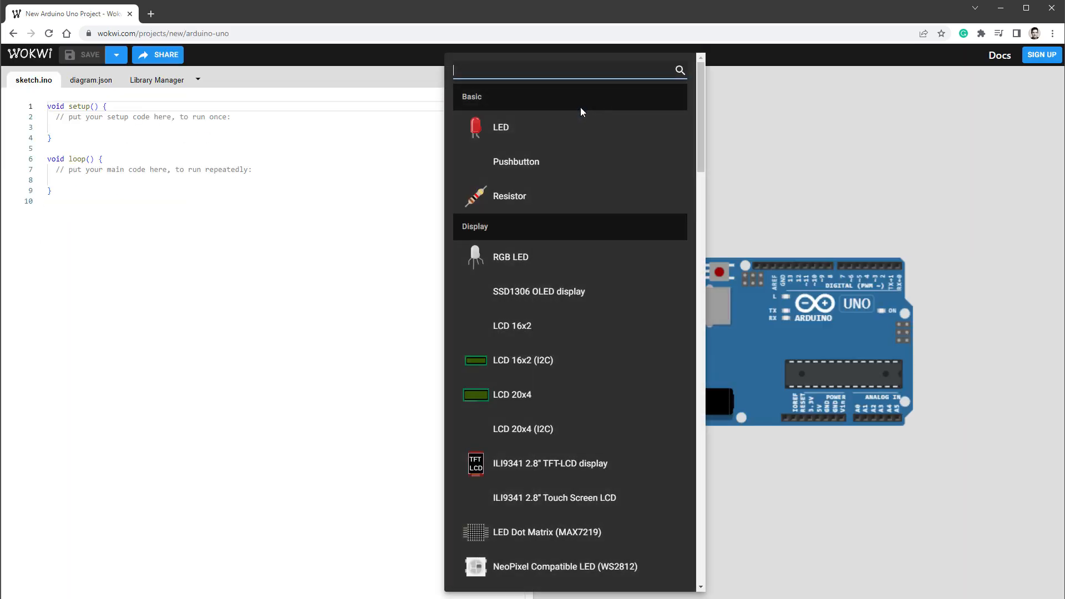
{"action": "scroll", "scroll_direction": "down", "scroll_amount": 3}
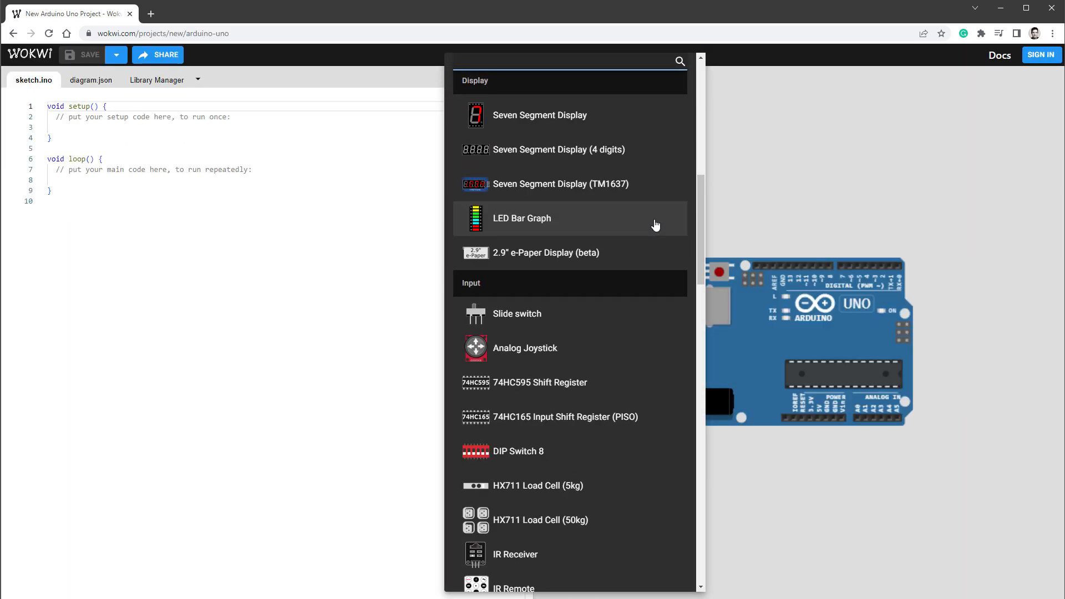
{"action": "type", "text": "oled"}
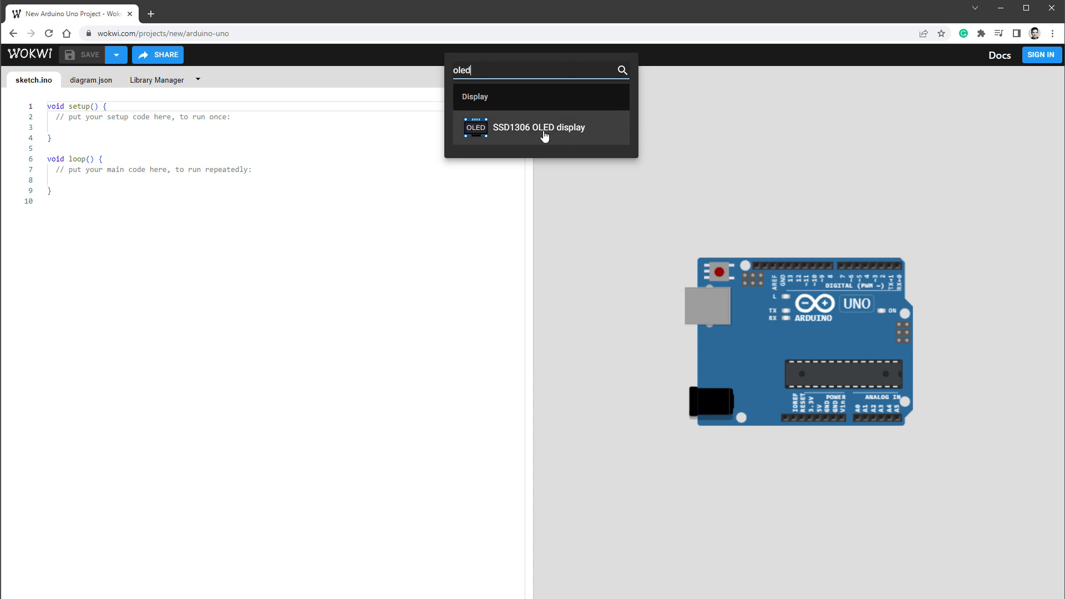
{"action": "left_click", "coordinate": [537, 128]}
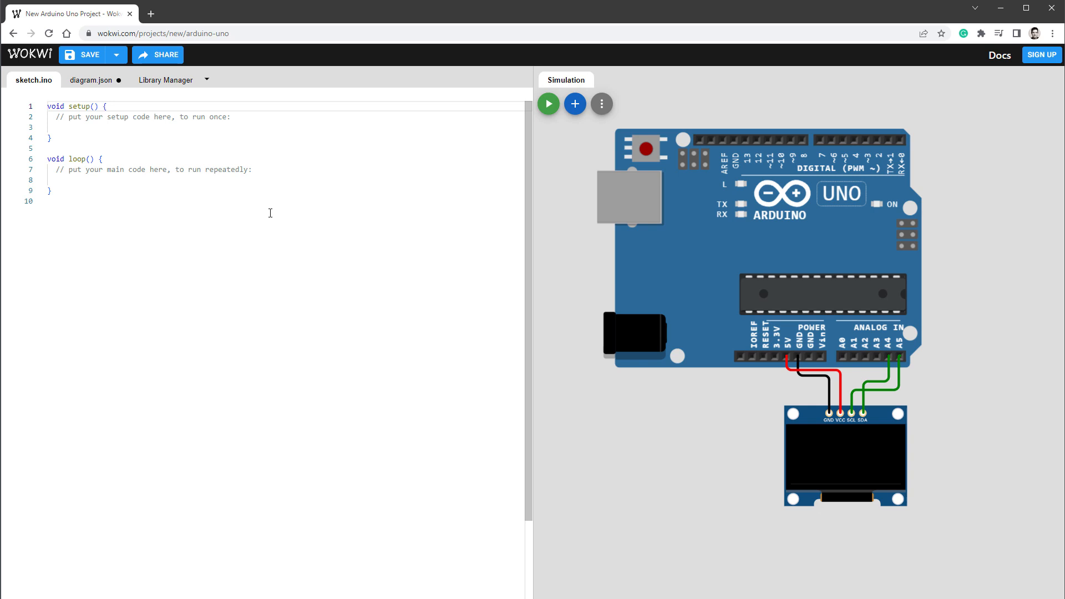
- Add the U8g2 library to the project through the Library Manager search 'u8g2'
{"action": "left_click", "coordinate": [165, 80]}
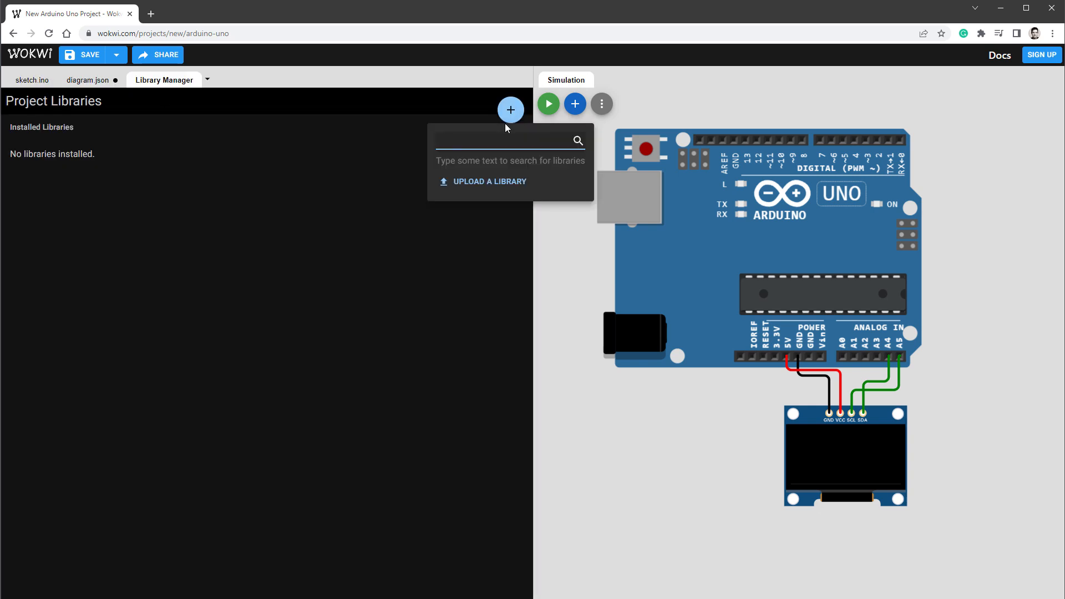
{"action": "type", "text": "u8g2"}
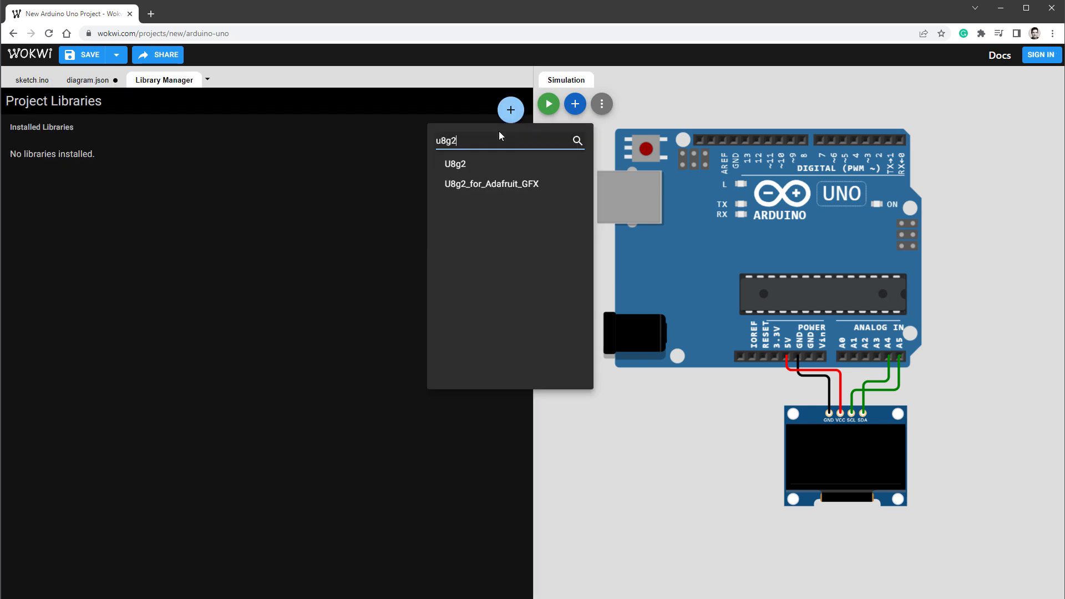
{"action": "left_click", "coordinate": [455, 164]}
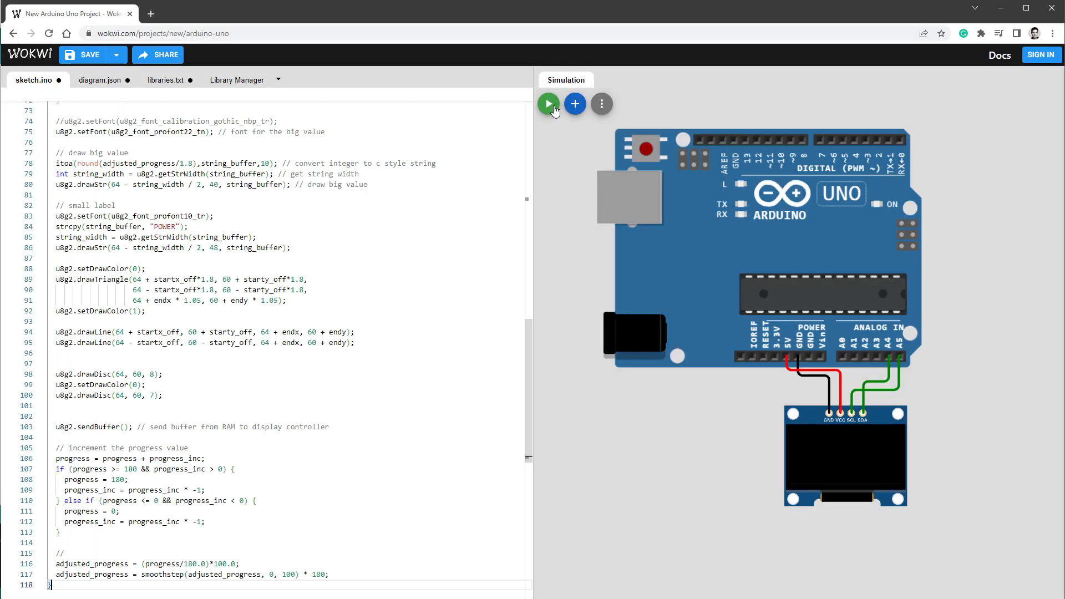
- Start the simulation and copy the OLED's POWER gauge frame as an image
{"action": "left_click", "coordinate": [547, 105]}
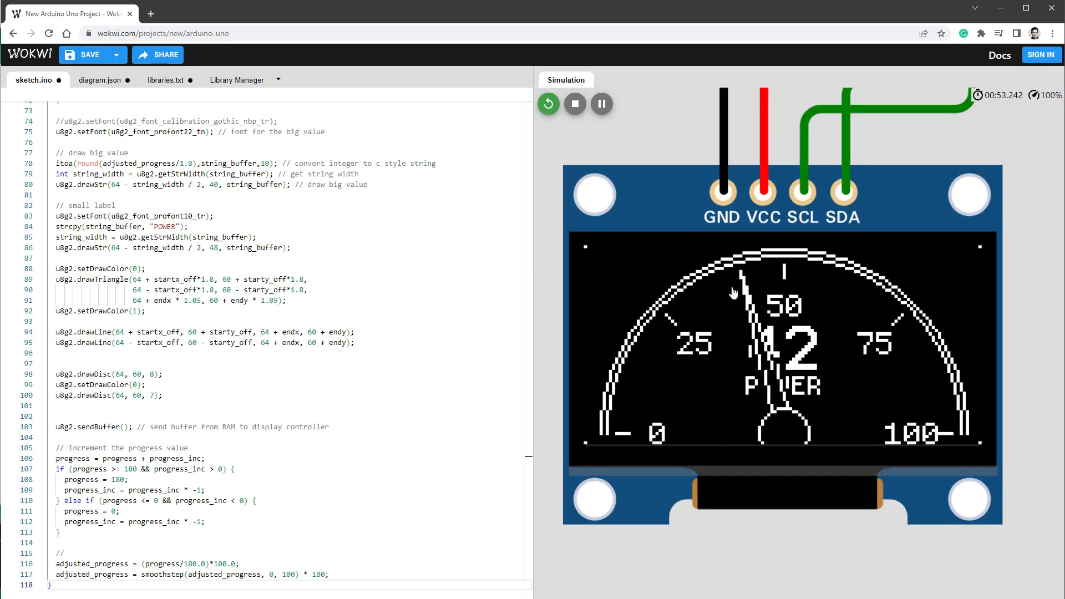
{"action": "right_click", "coordinate": [732, 292]}
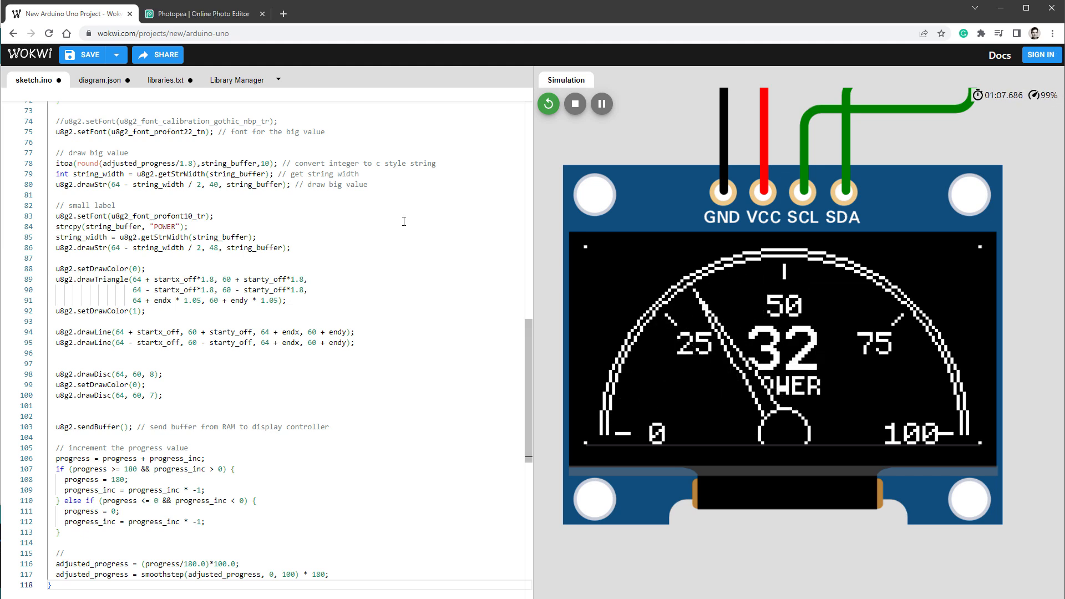
- Paste the copied gauge frame into the new Photopea document via Edit > Paste
{"action": "left_click", "coordinate": [198, 13]}
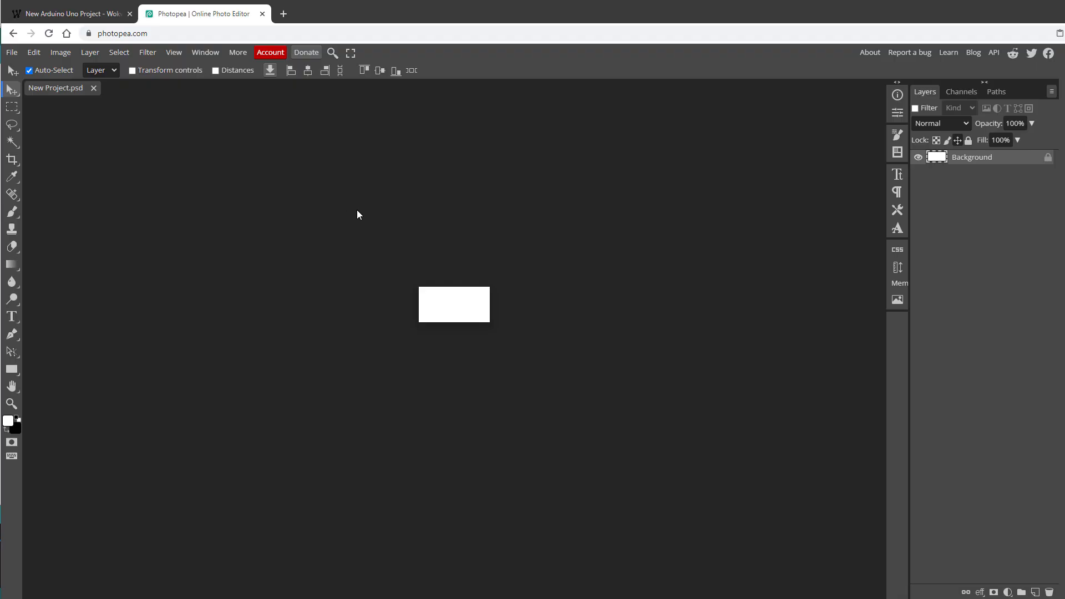
{"action": "left_click", "coordinate": [32, 52]}
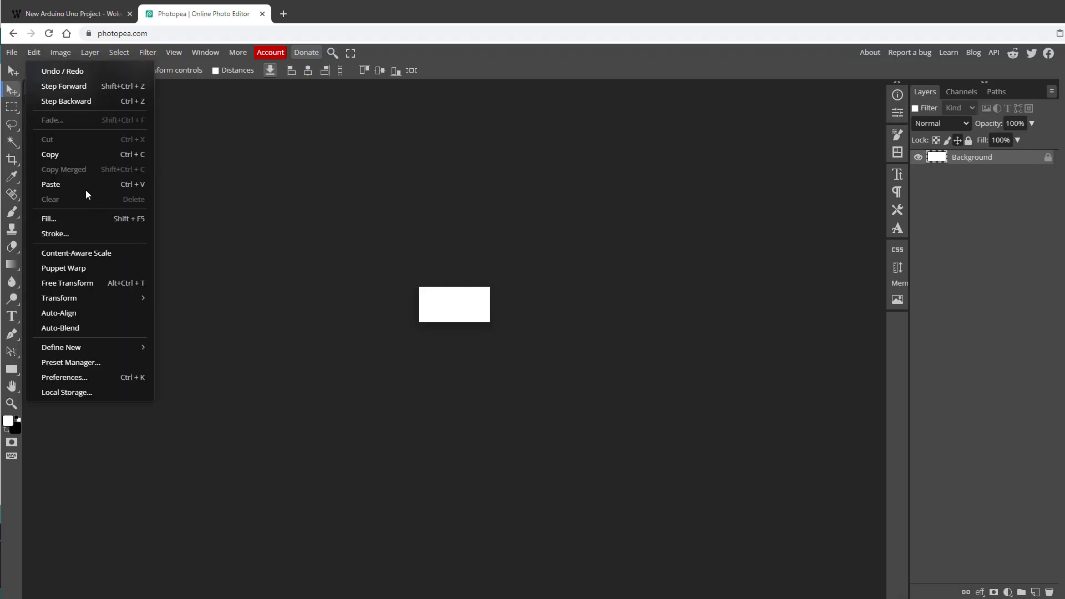
{"action": "left_click", "coordinate": [49, 184]}
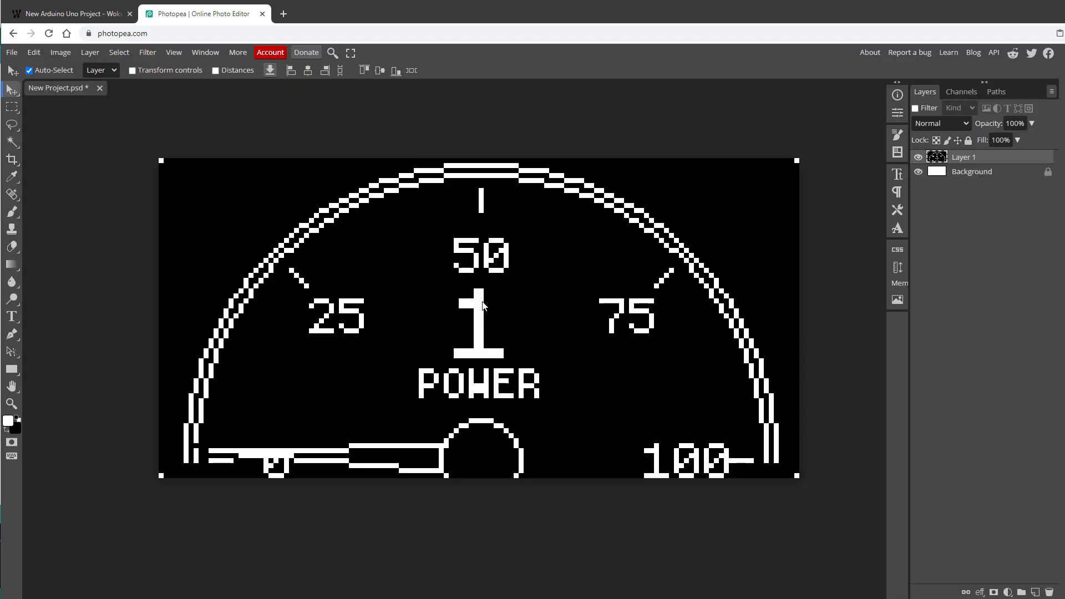
{"action": "mouse_move", "coordinate": [544, 124]}
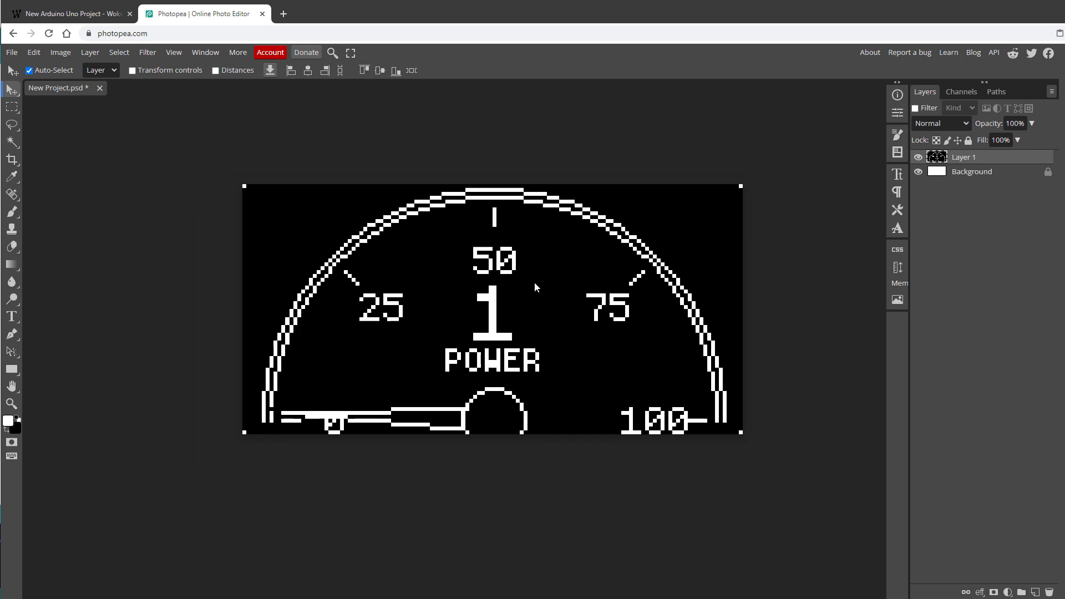
- Return to the running Wokwi simulation and bring up the OLED display's image options
{"action": "left_click", "coordinate": [67, 13]}
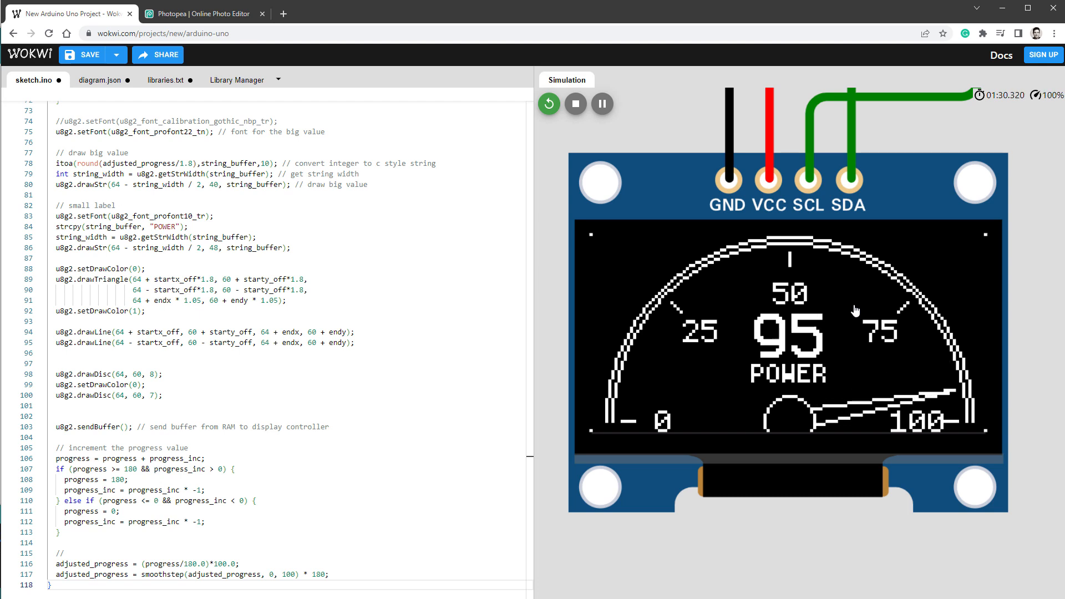
{"action": "right_click", "coordinate": [856, 311]}
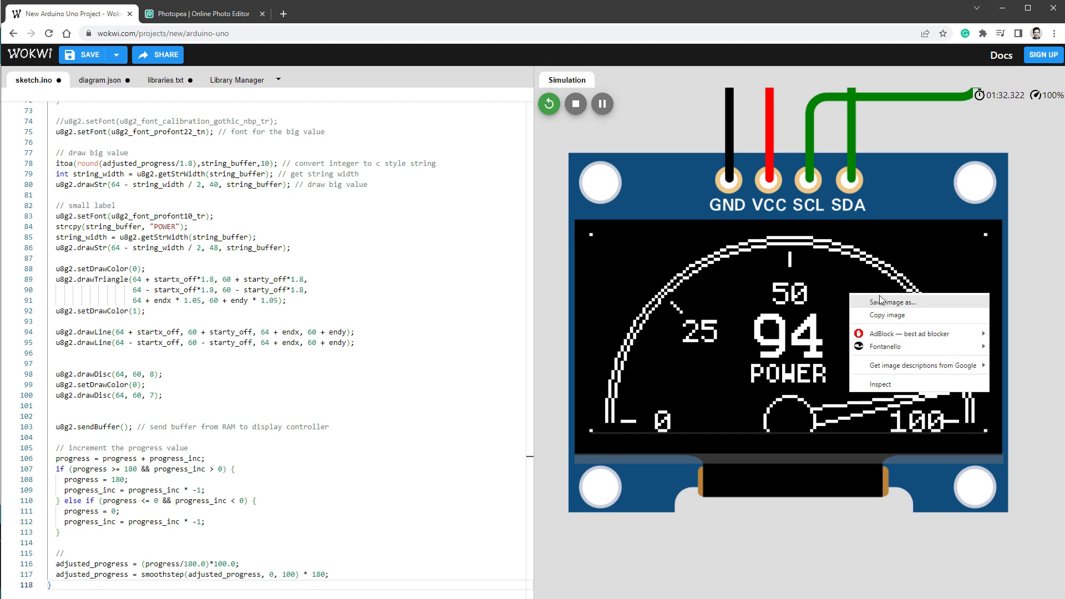